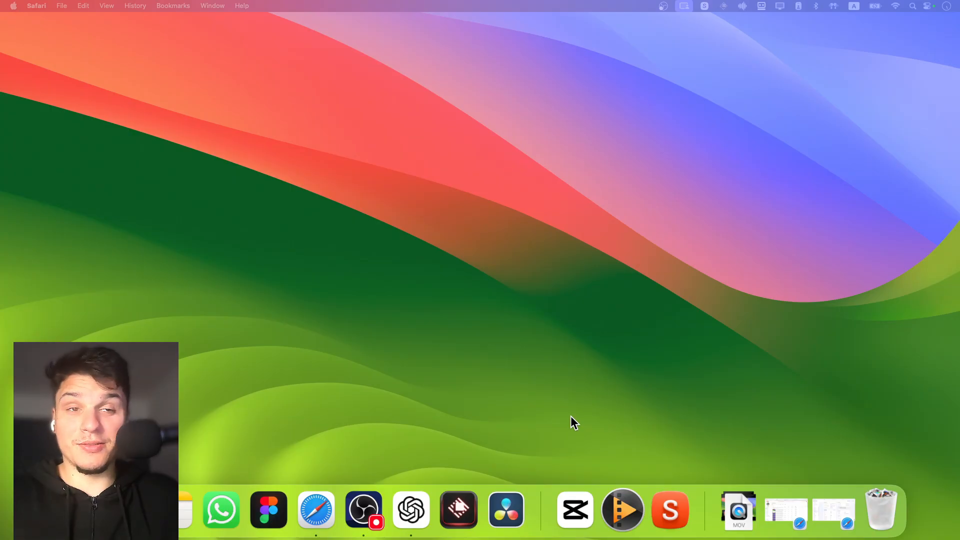
mouse_move(561, 437)
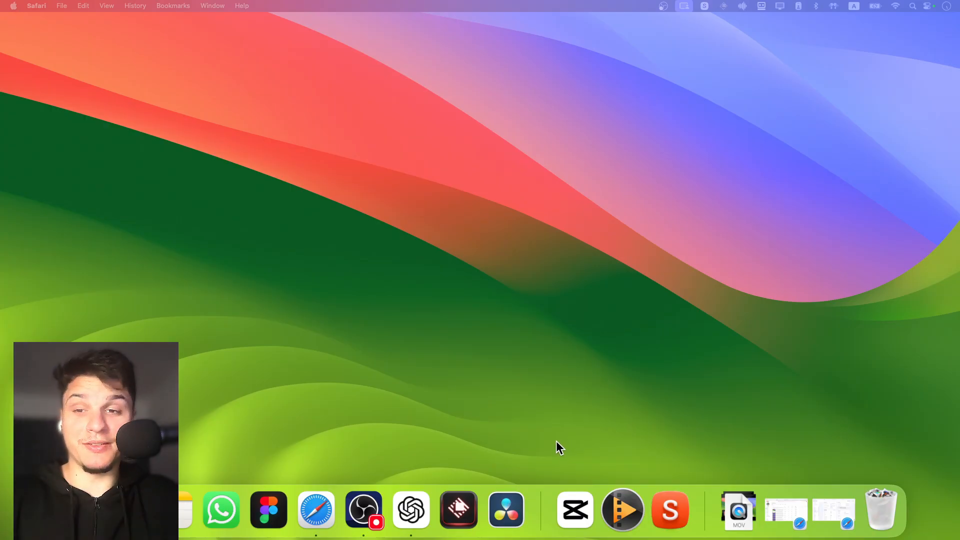
mouse_move(506, 510)
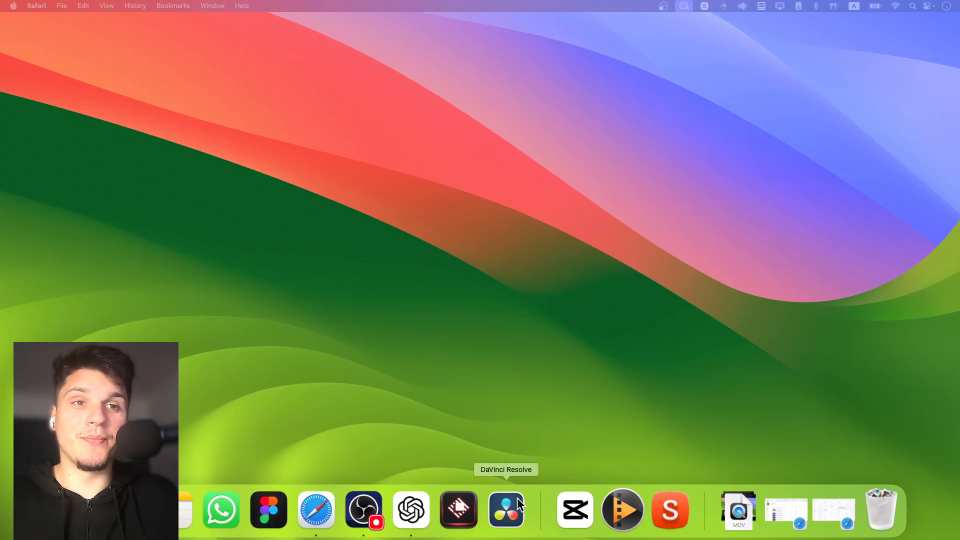
mouse_move(574, 509)
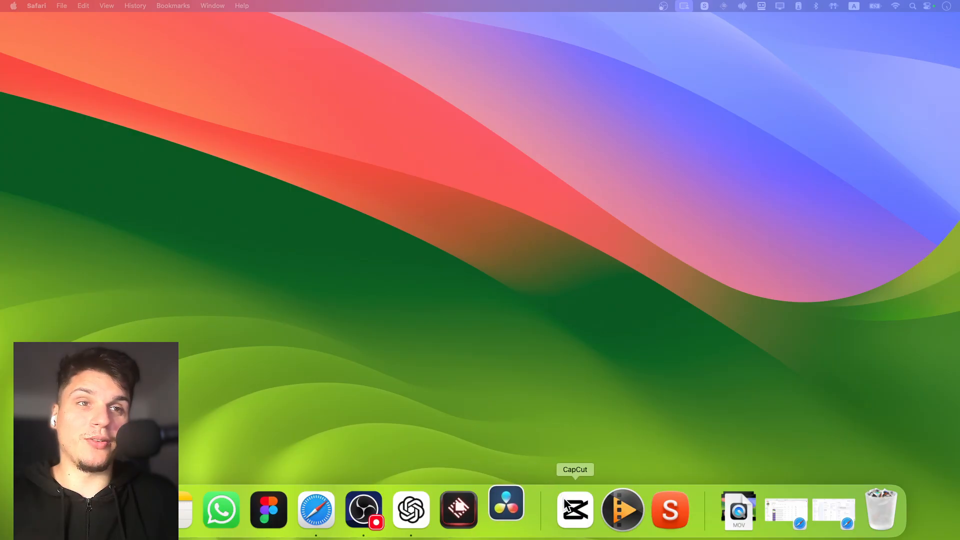
mouse_move(268, 510)
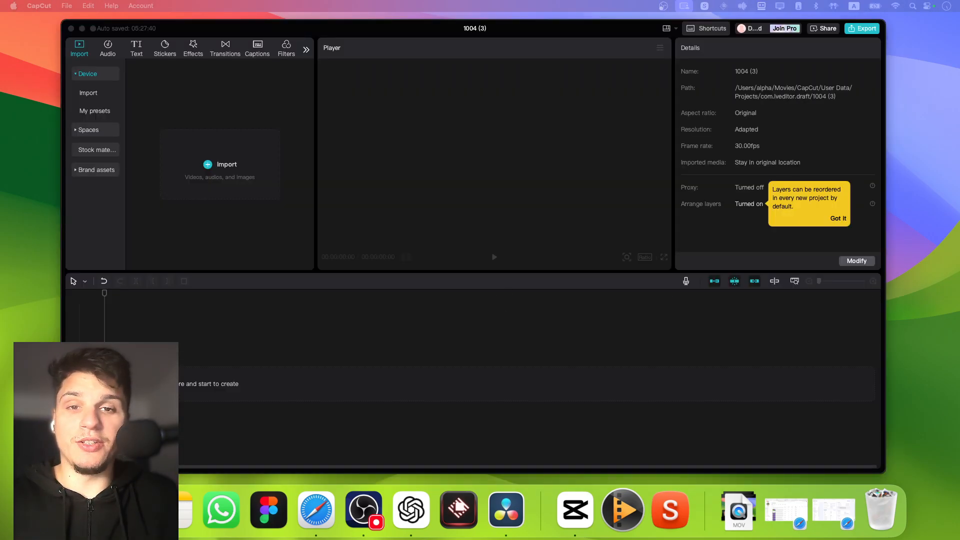
mouse_move(561, 504)
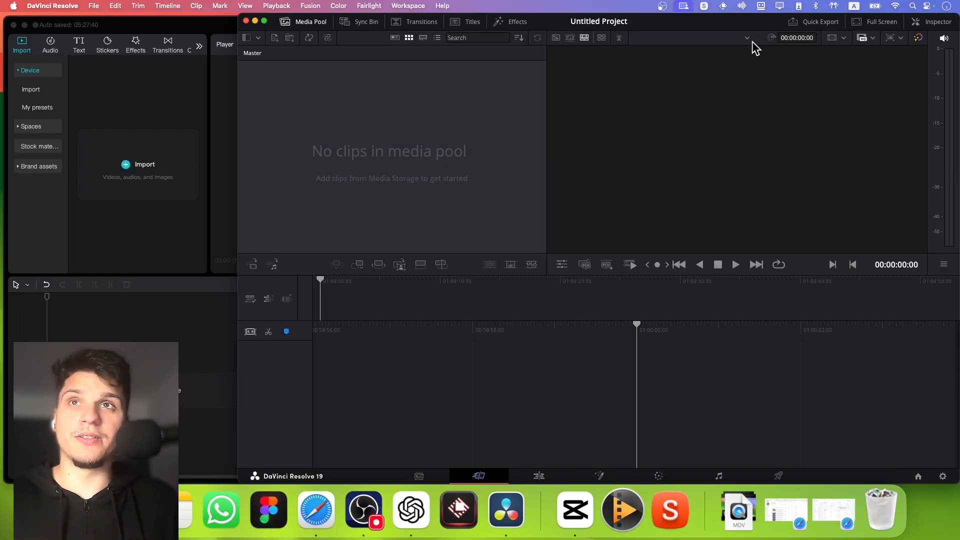
mouse_move(190, 32)
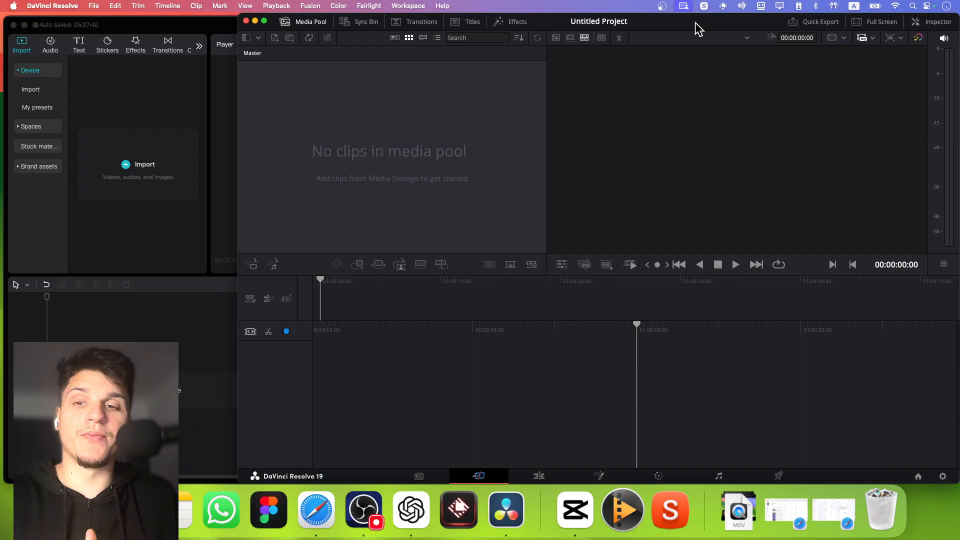
mouse_move(592, 192)
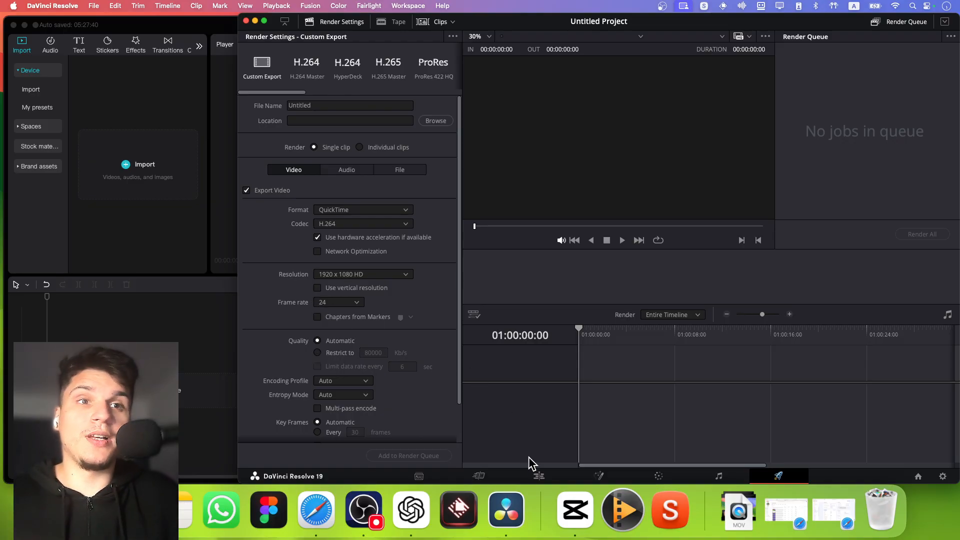
Switch DaVinci Resolve's untitled project to the Edit page showing the Resolve FX effects list
click(538, 476)
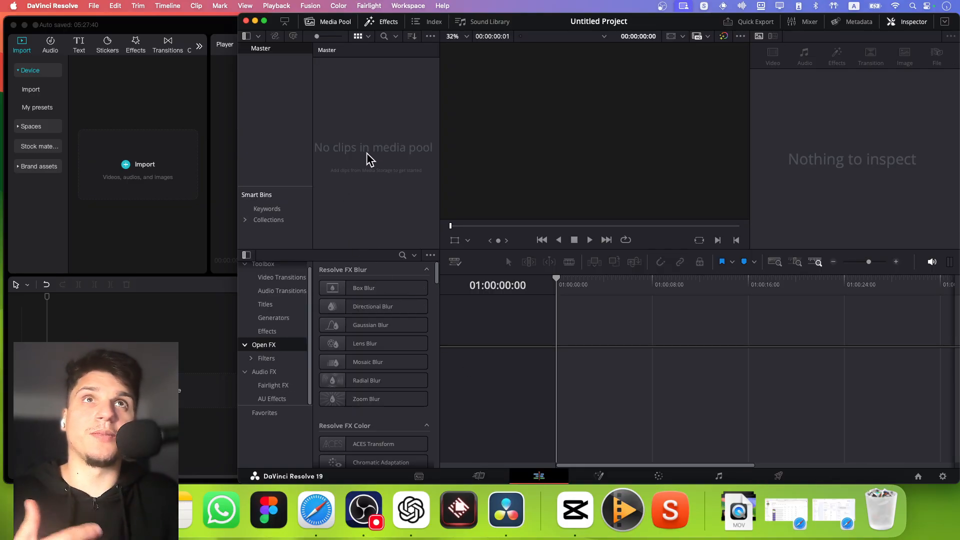
mouse_move(418, 162)
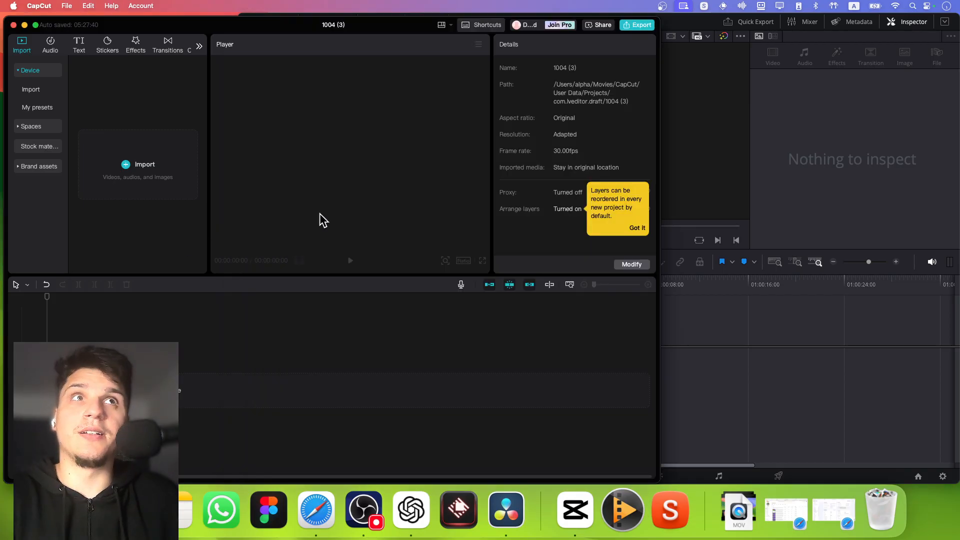
Open CapCut's media import chooser and cancel out of it
click(145, 164)
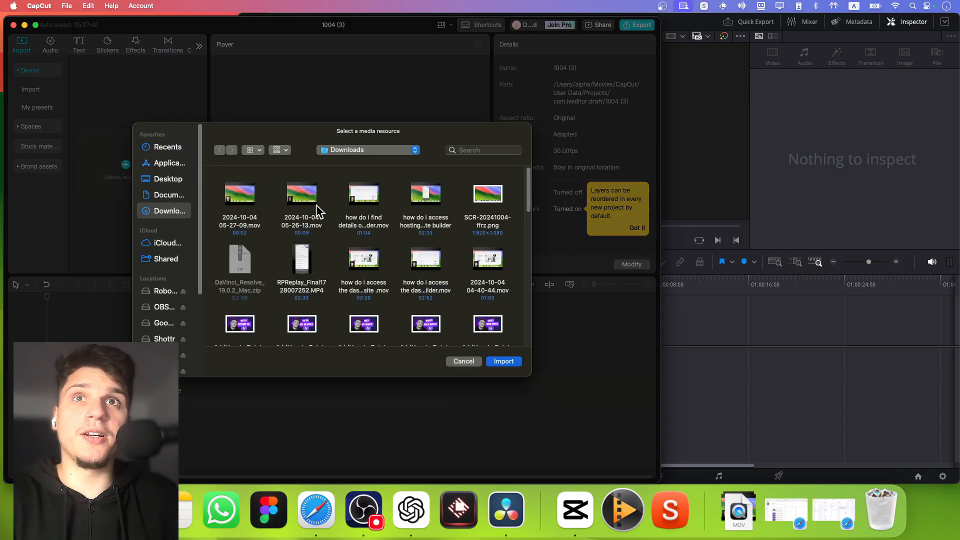
click(504, 361)
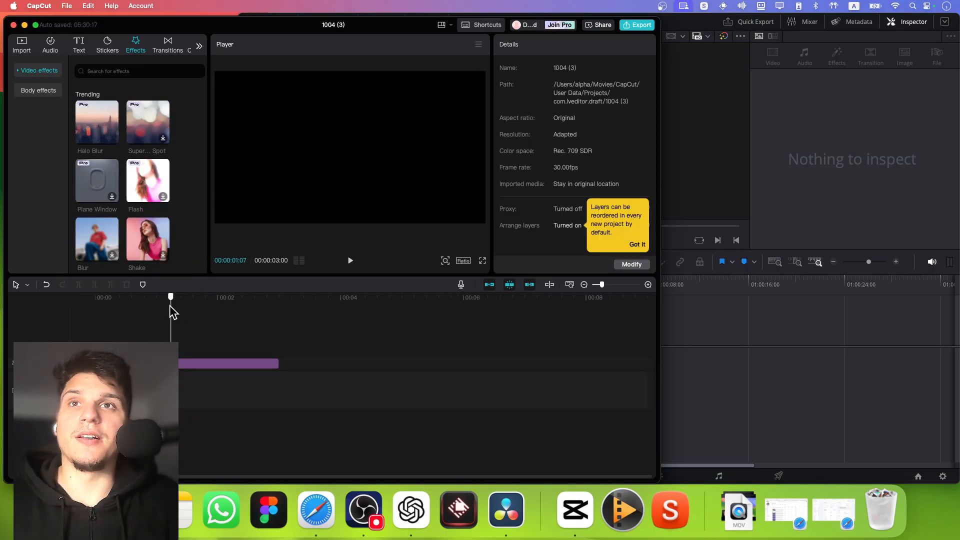
Import the short desktop screen recording into CapCut and bring up the Transitions library
click(22, 44)
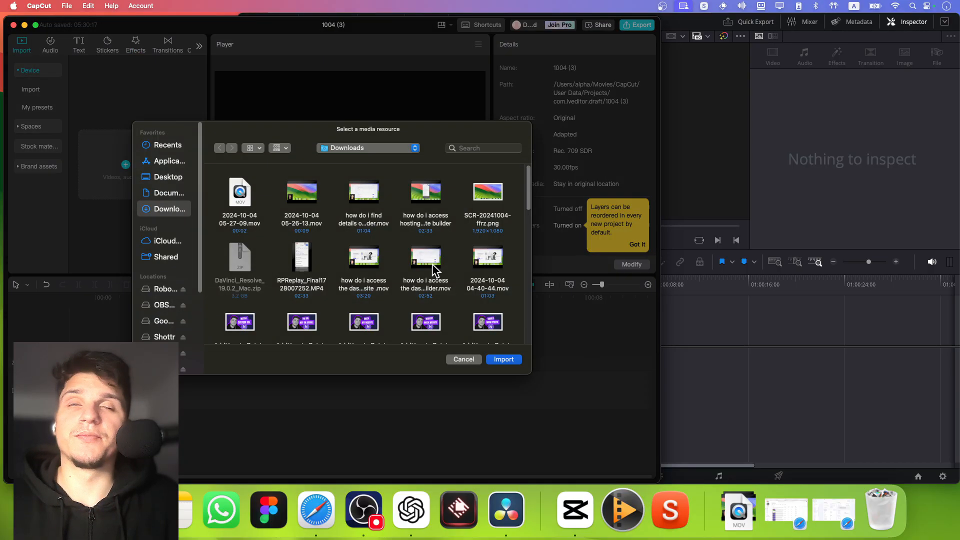
click(504, 360)
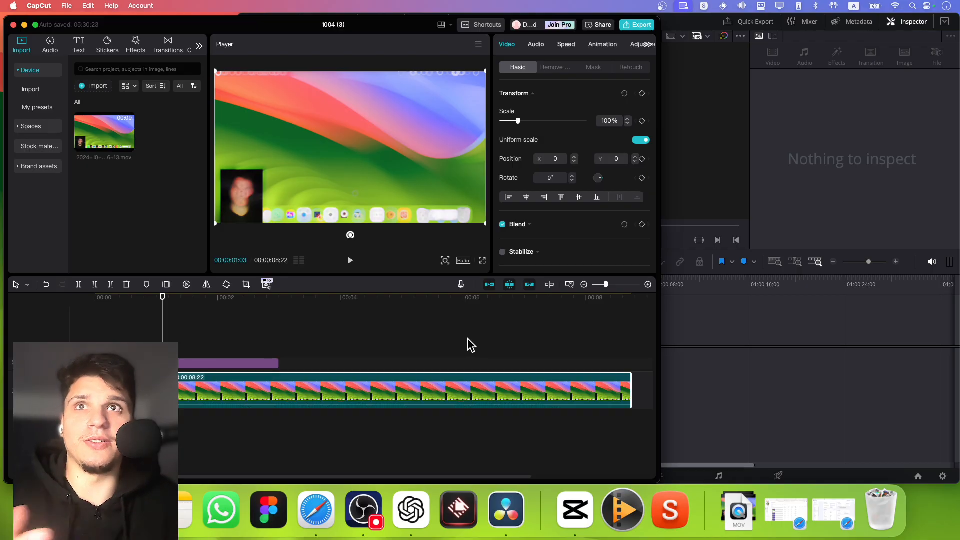
mouse_move(202, 123)
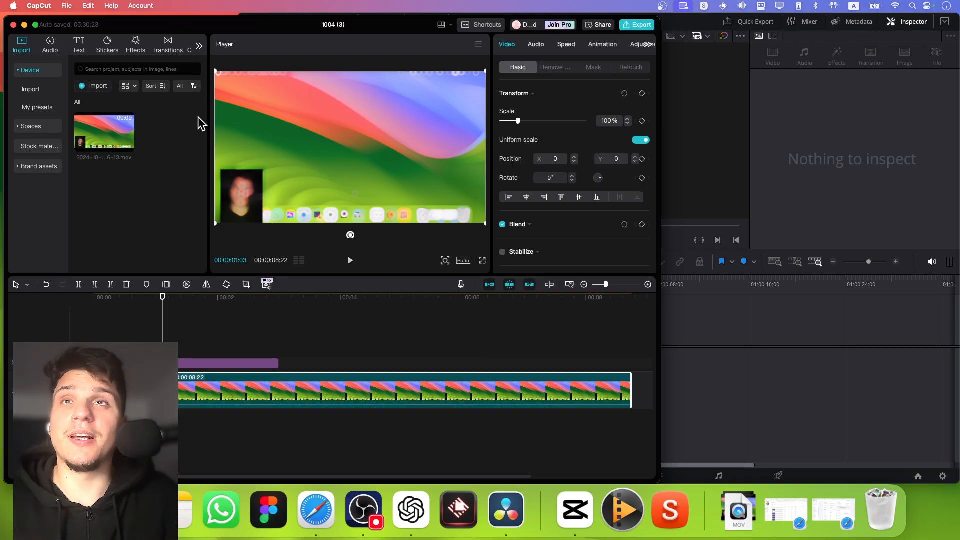
click(167, 44)
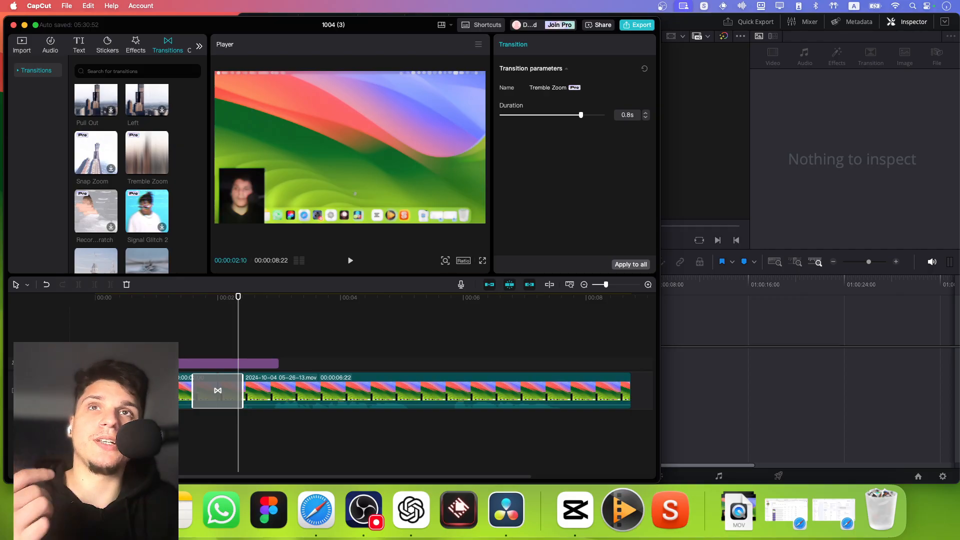
mouse_move(242, 314)
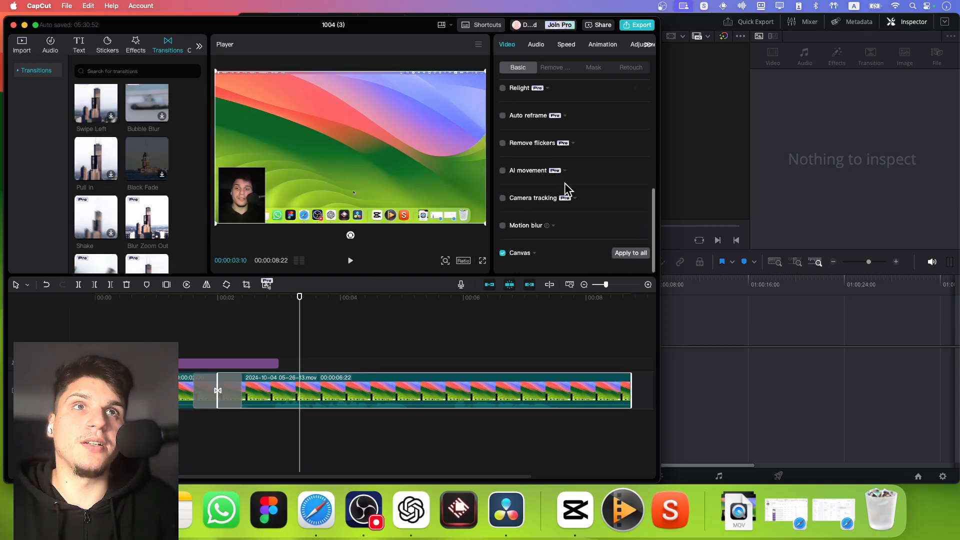
Move the playhead later, then trim the clip's right edge to about four seconds
drag(300, 297, 308, 297)
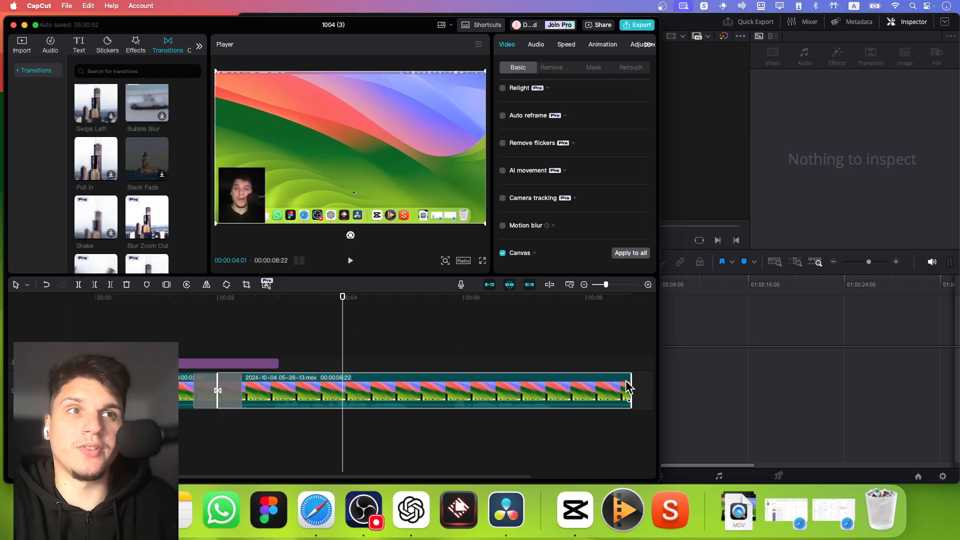
drag(628, 390, 466, 390)
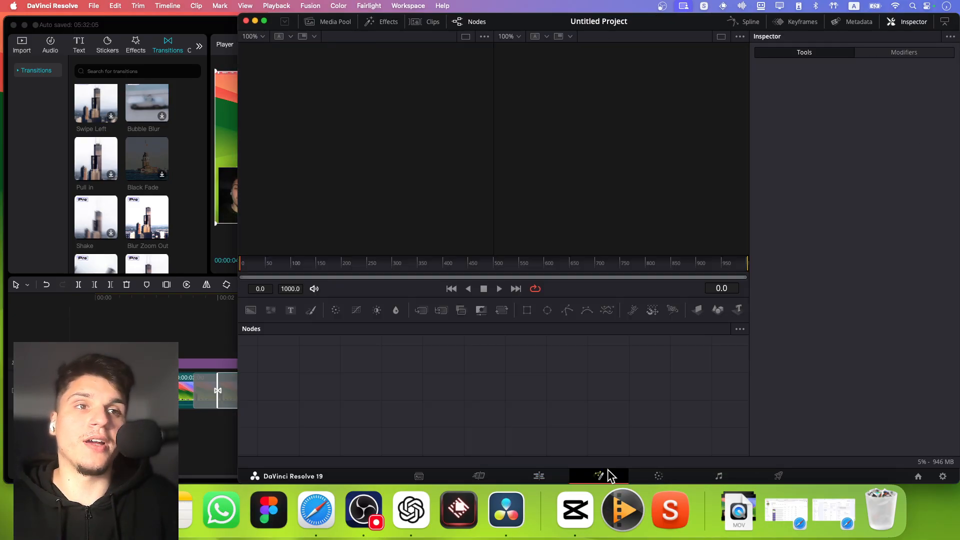
mouse_move(526, 362)
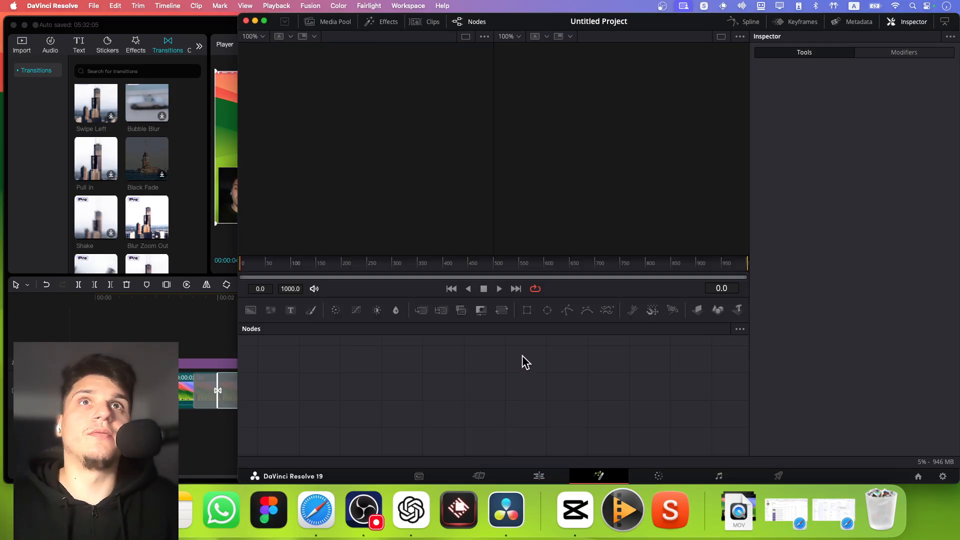
View Resolve's empty Fusion Nodes page, then return to the CapCut project
click(658, 476)
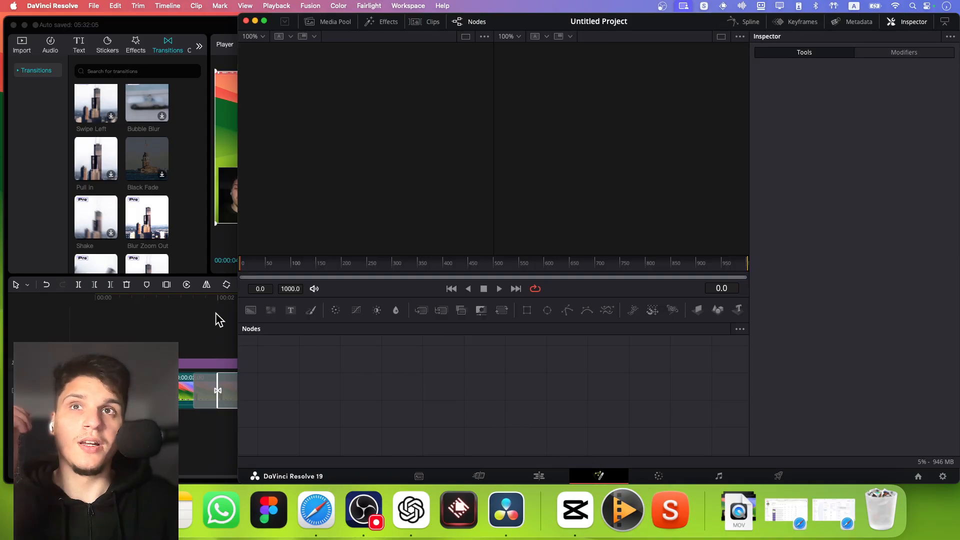
click(575, 508)
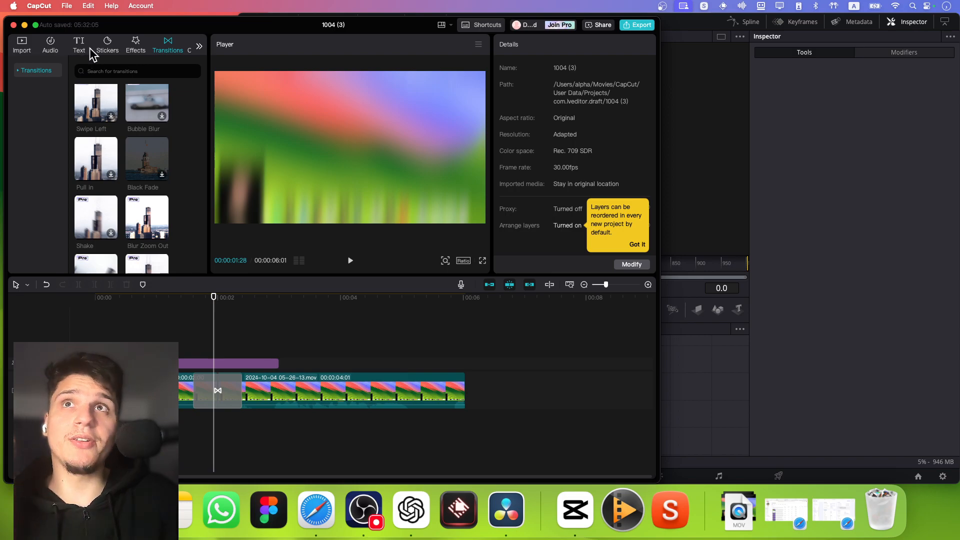
Show CapCut's Effects library and scroll through the Body effects thumbnails
click(136, 44)
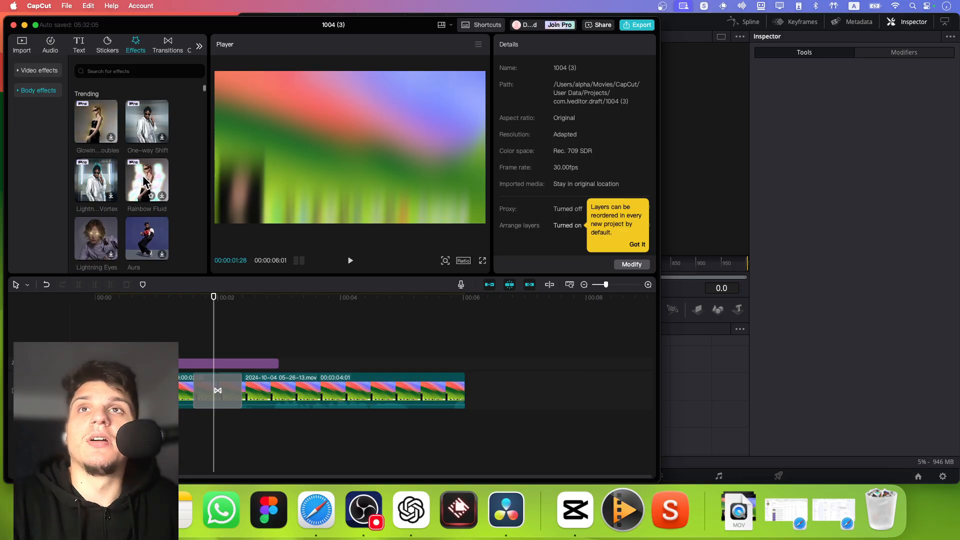
scroll(down, 3)
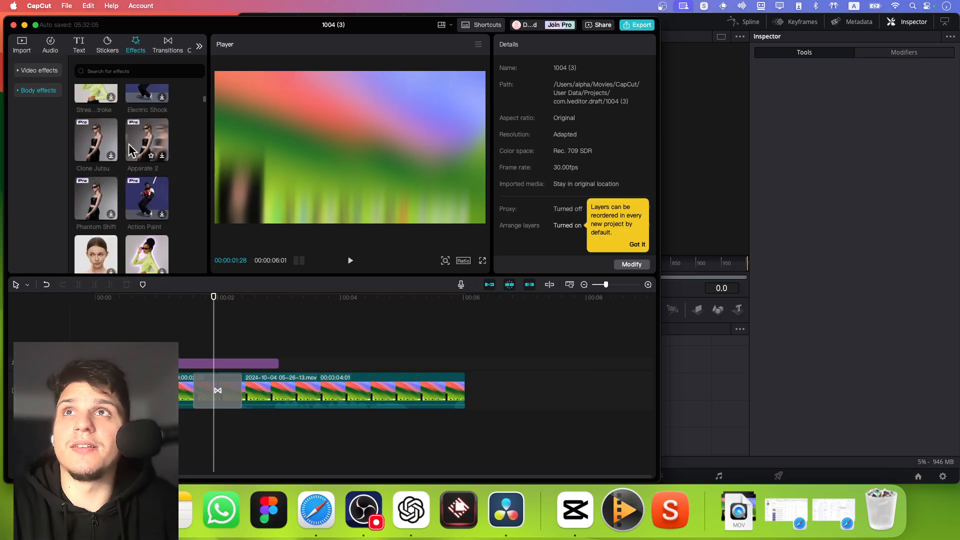
scroll(down, 3)
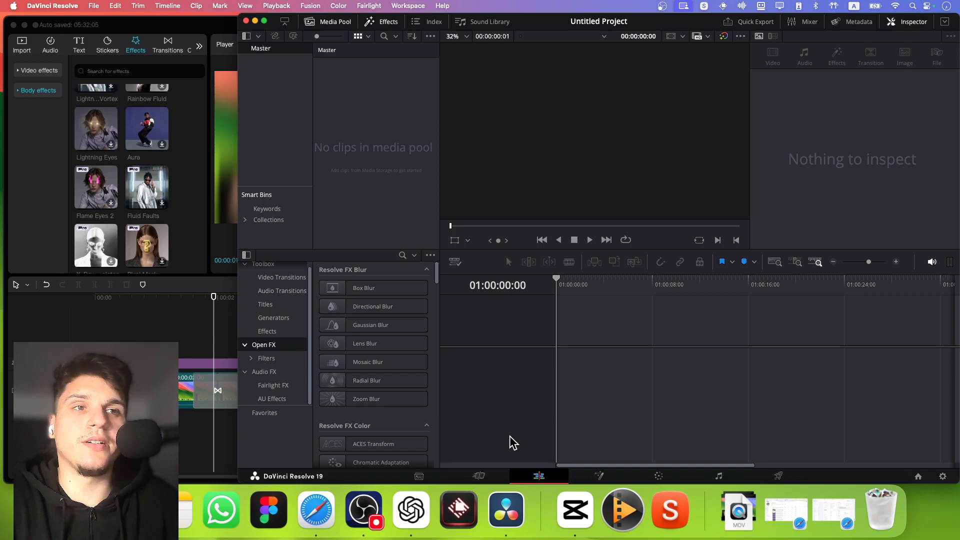
click(658, 476)
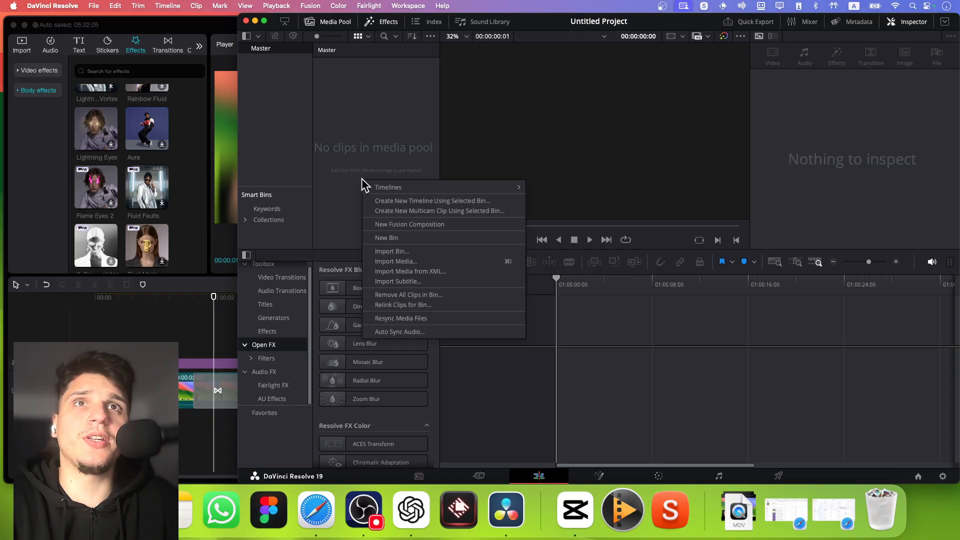
click(396, 261)
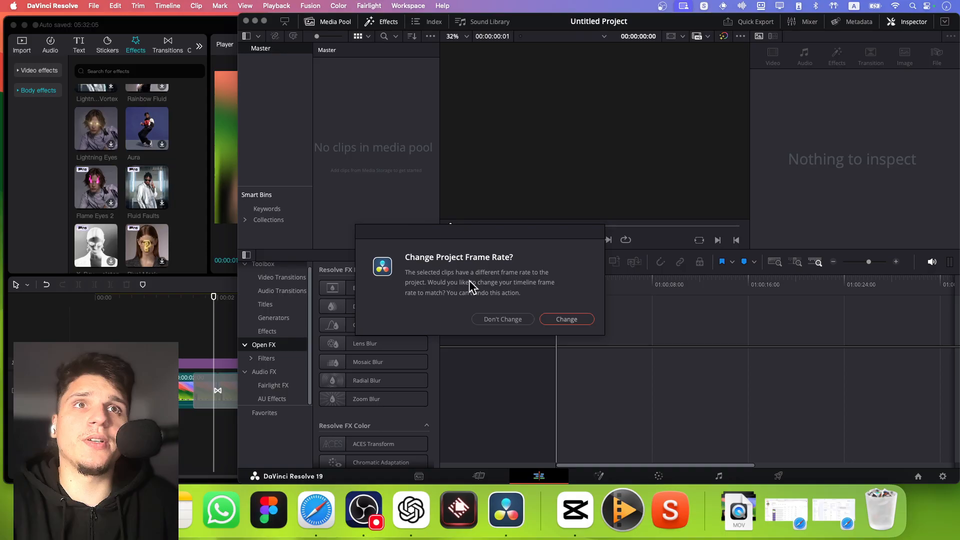
click(566, 319)
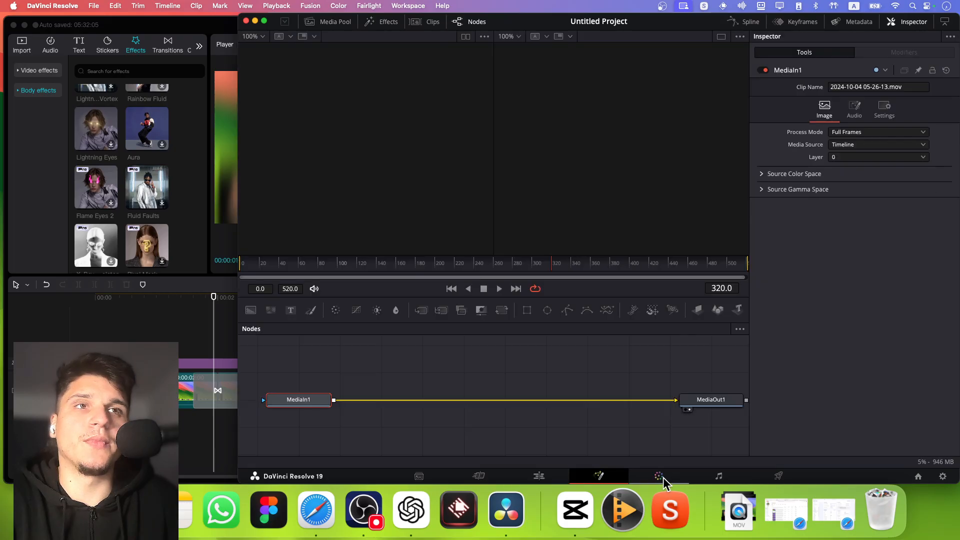
click(659, 476)
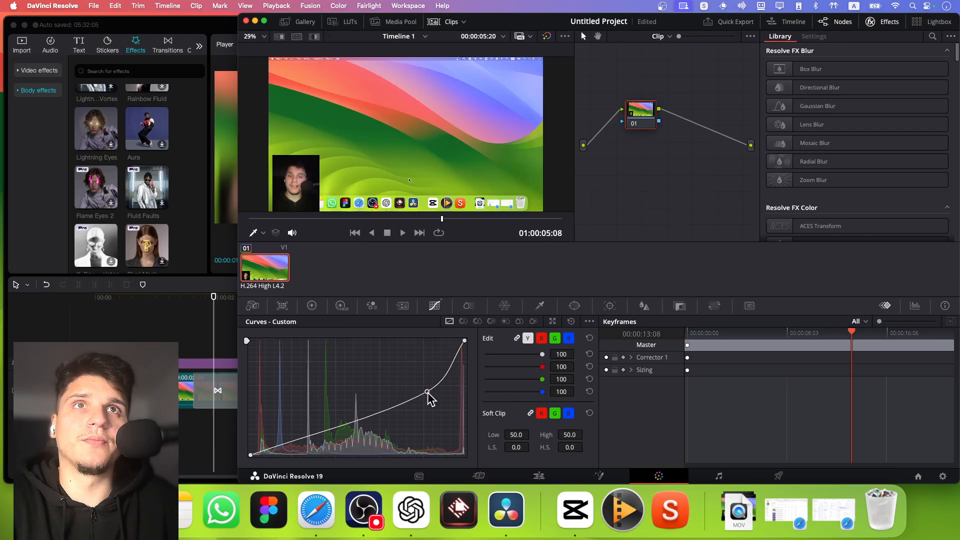
click(370, 306)
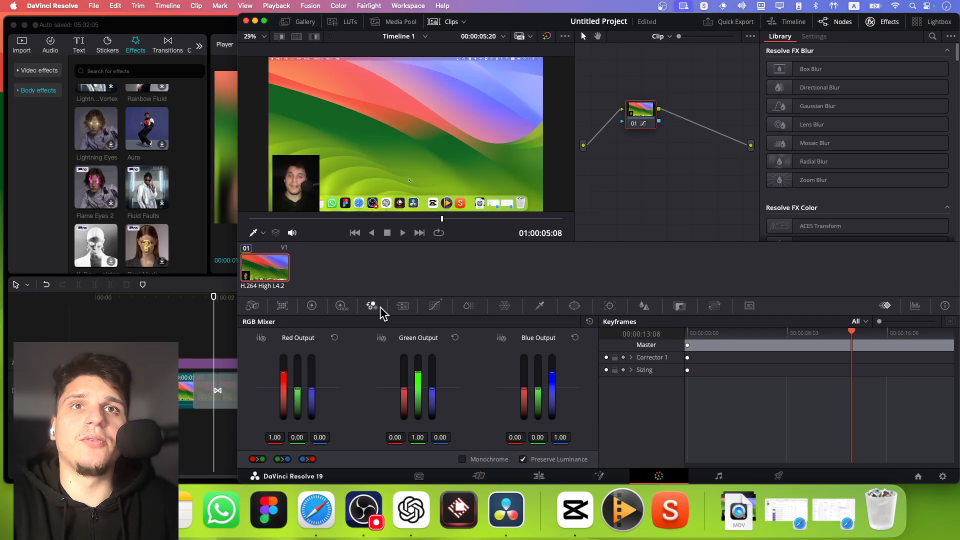